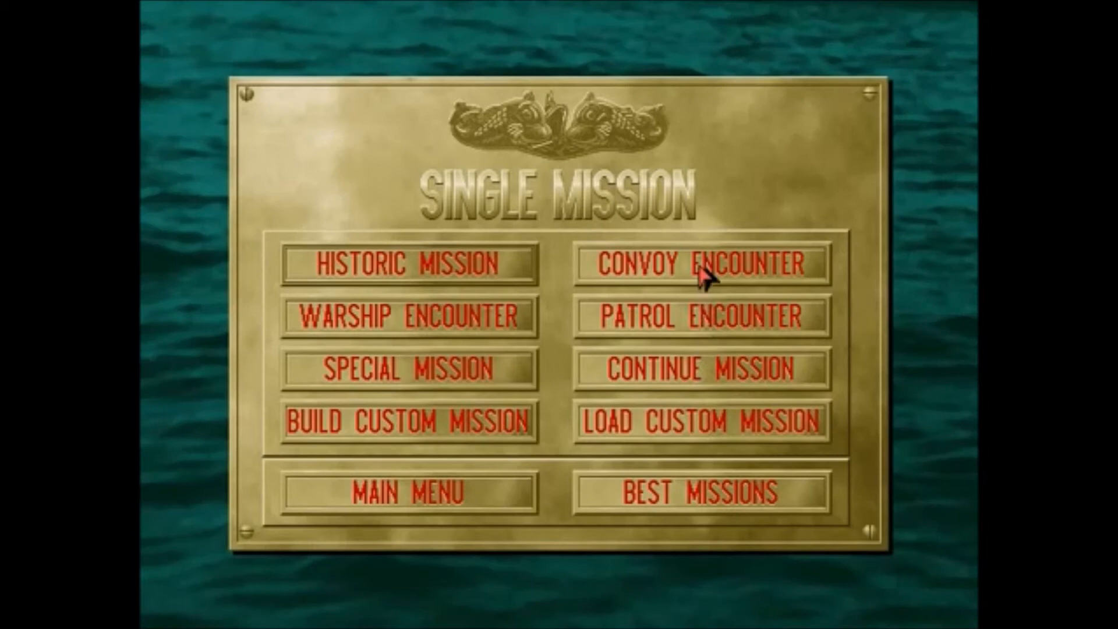
# Step: Select the Patrol Encounter mission type and bring up its realism options
pyautogui.click(704, 316)
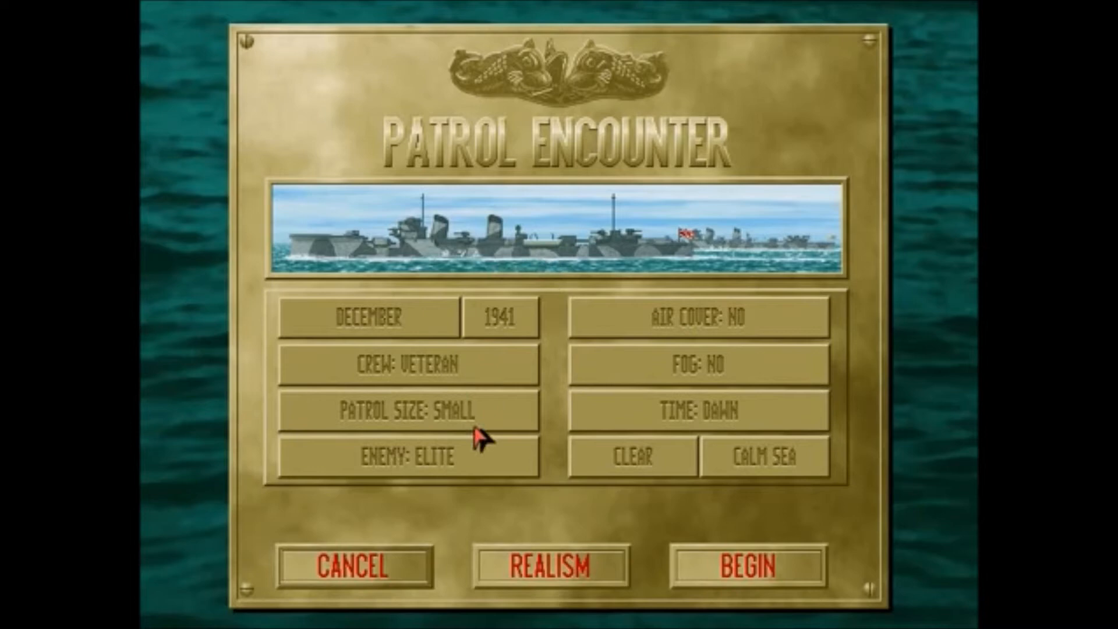
pyautogui.click(548, 566)
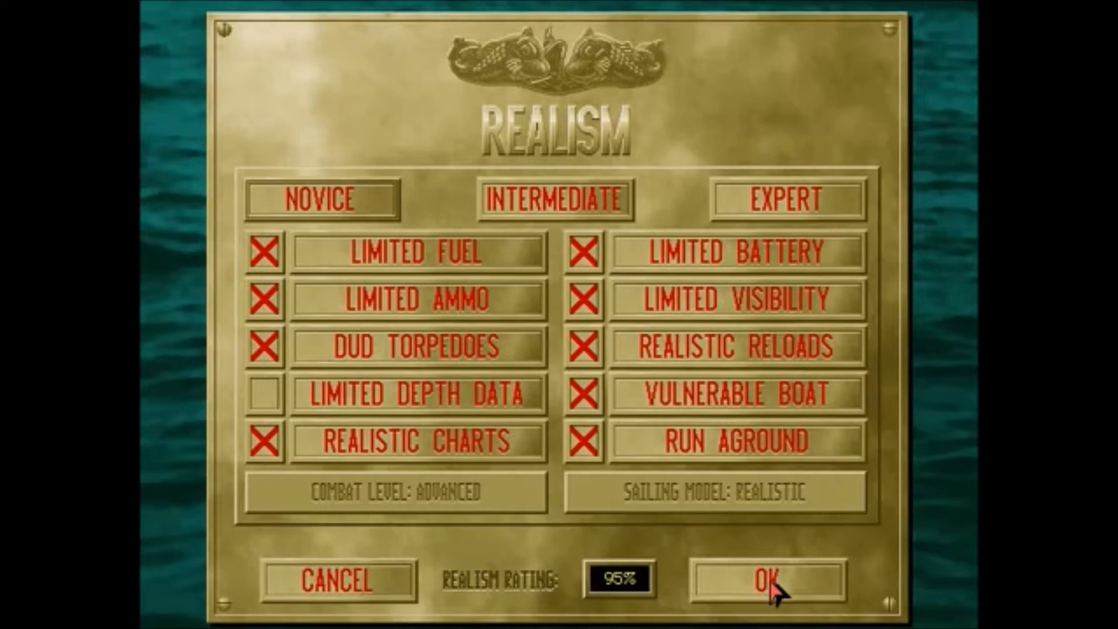
# Step: Accept the realism settings to launch the mission briefing for USS Tautog, December 1941
pyautogui.click(765, 592)
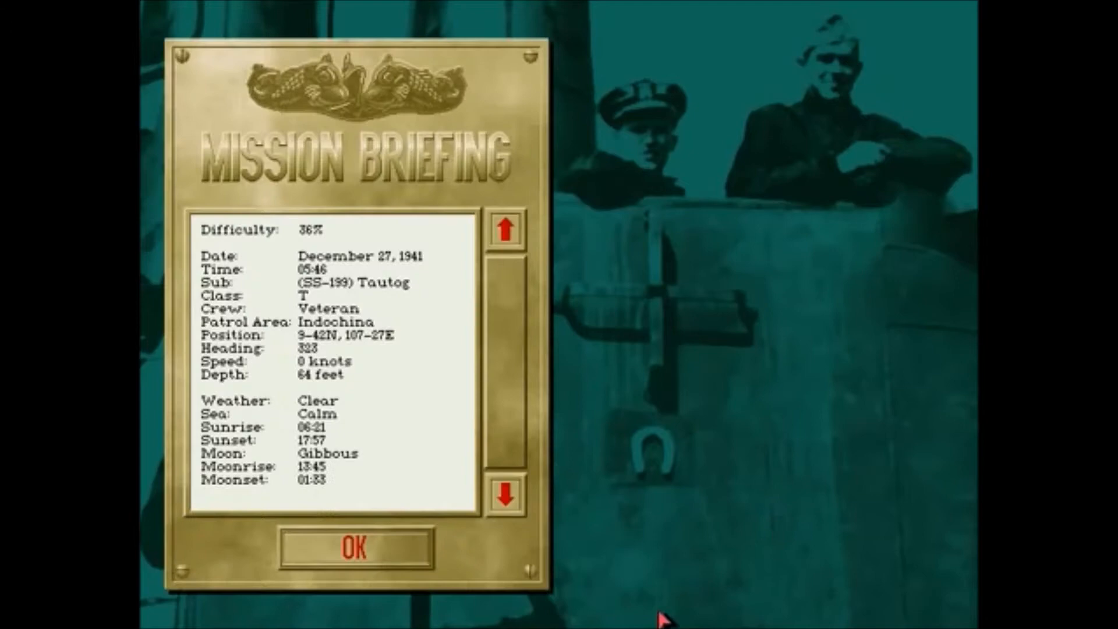
# Step: Dismiss the mission briefing to reach the patrol map with the clock running
pyautogui.click(356, 549)
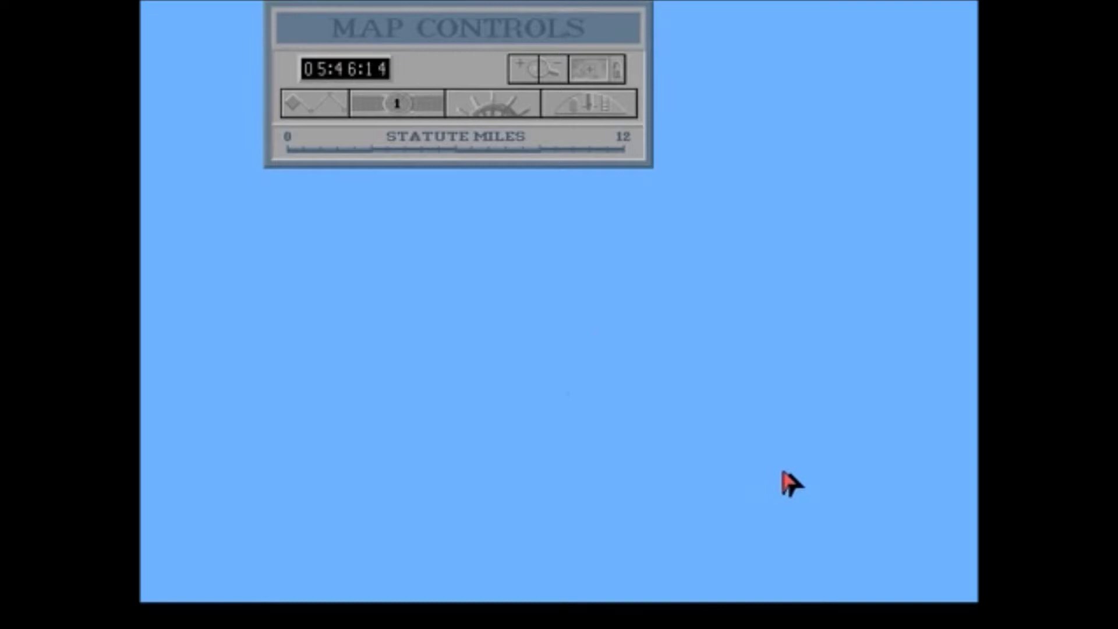
# Step: Close the Map Controls panel and adjust the chart to show open sea and the two contacts
pyautogui.click(490, 105)
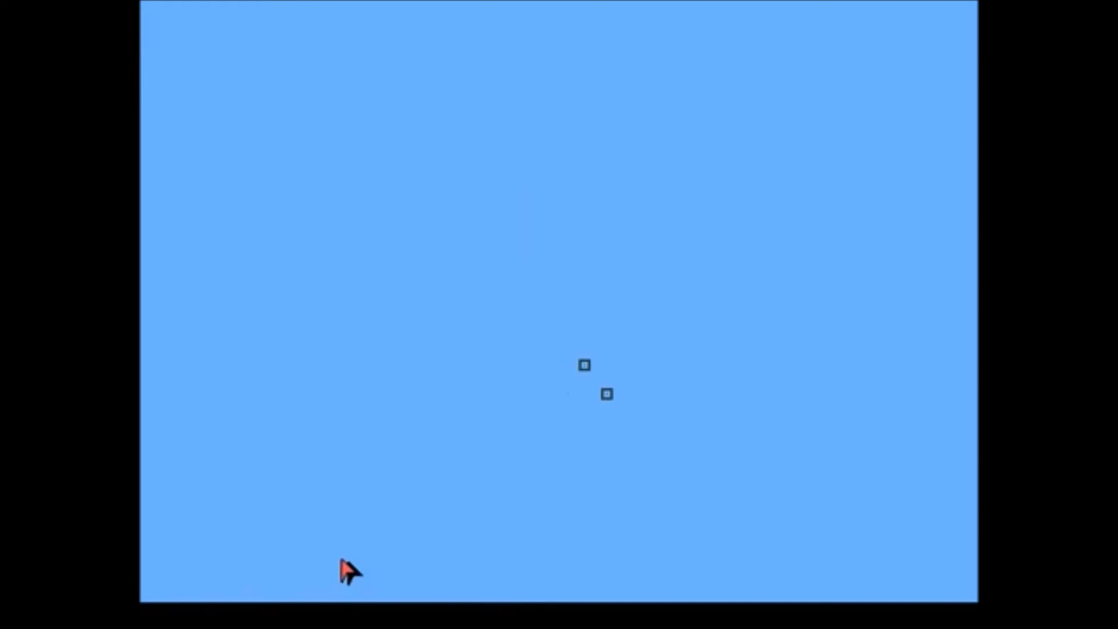
pyautogui.press('z')
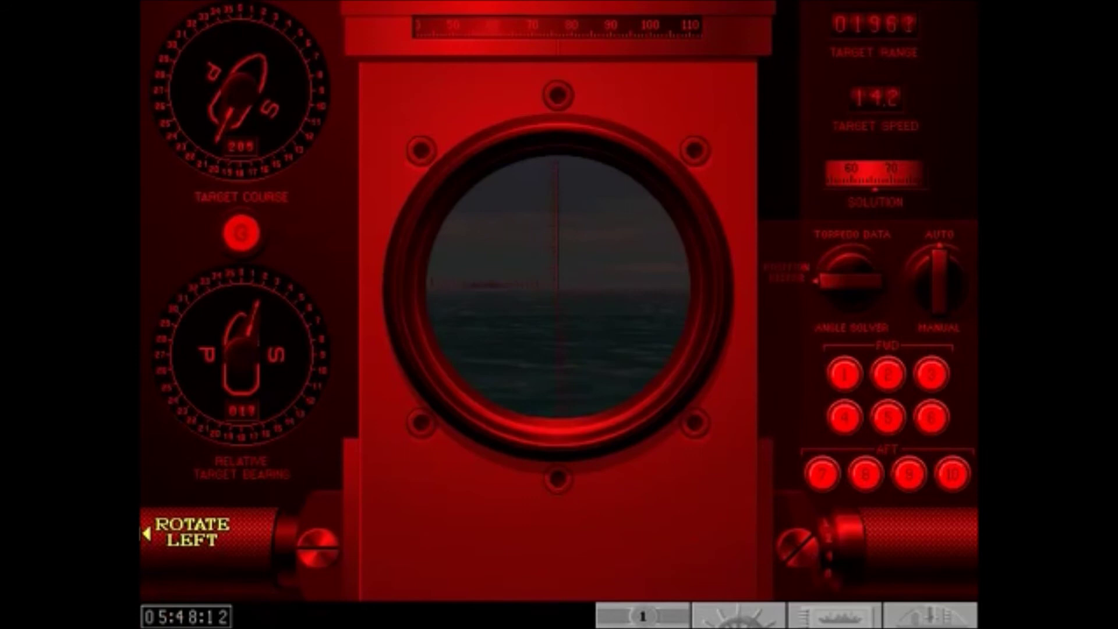
# Step: Rotate the periscope left onto the enemy ship on the horizon, range about 01999
pyautogui.click(193, 536)
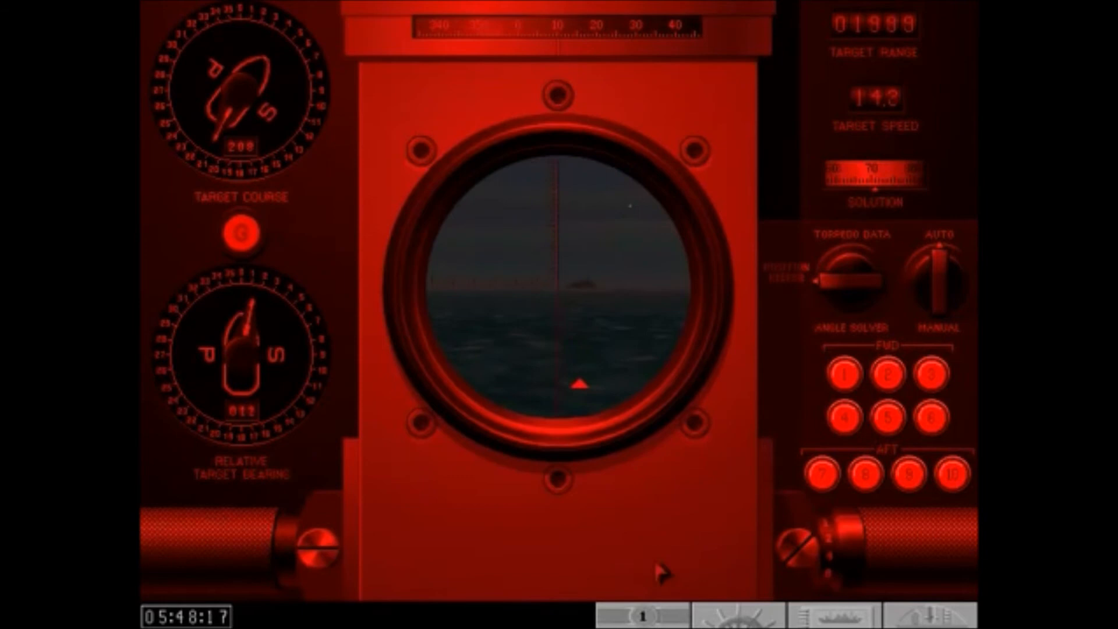